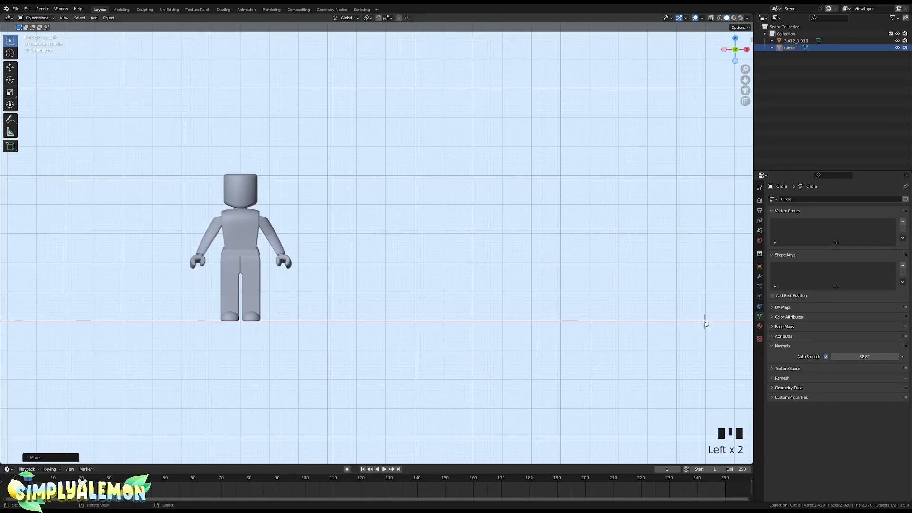
Step: Add a new circle mesh beside the character and set its vertex count to 10
scroll(up, 3)
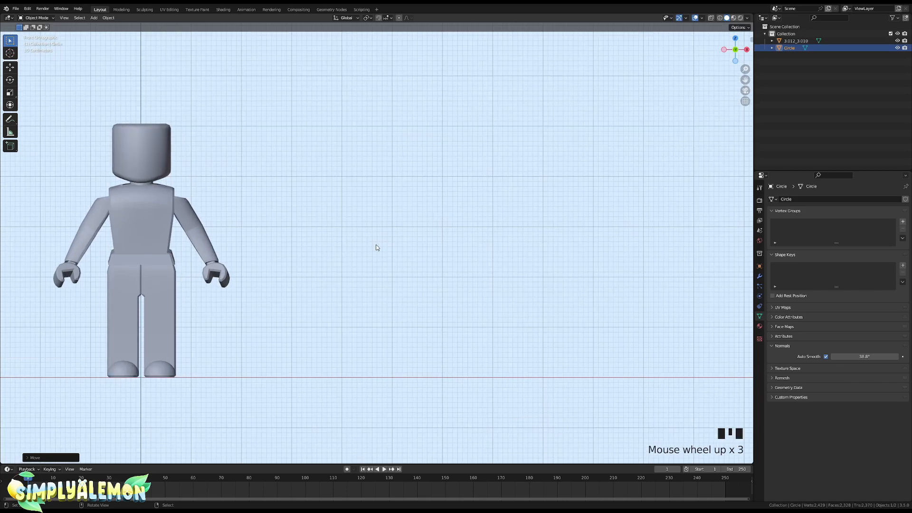
scroll(up, 3)
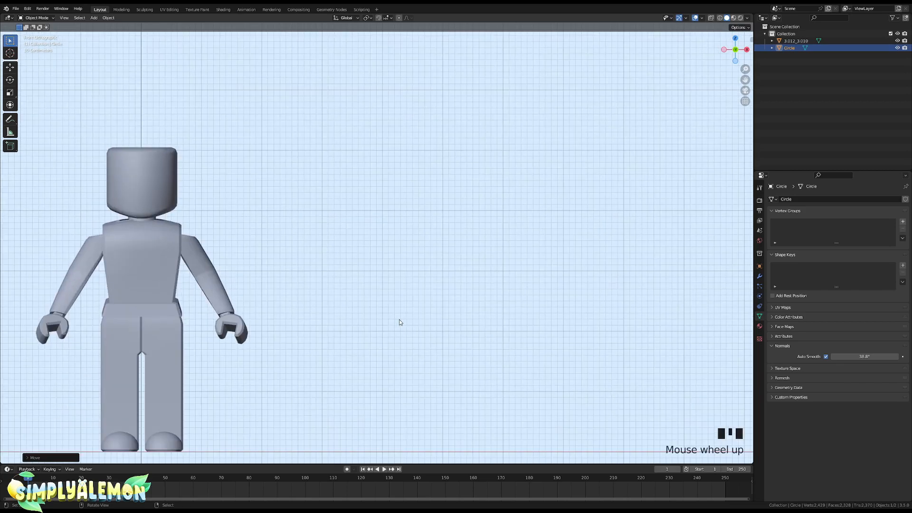
click(93, 17)
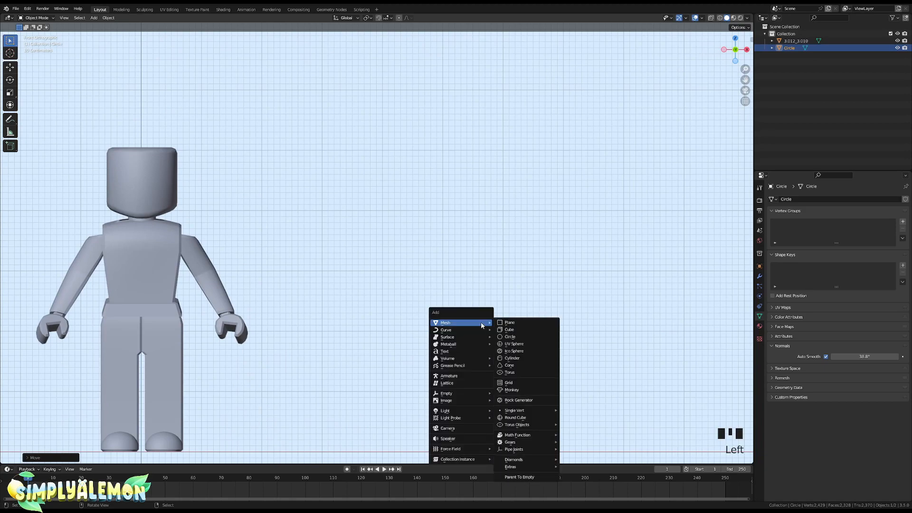
mouse_move(509, 336)
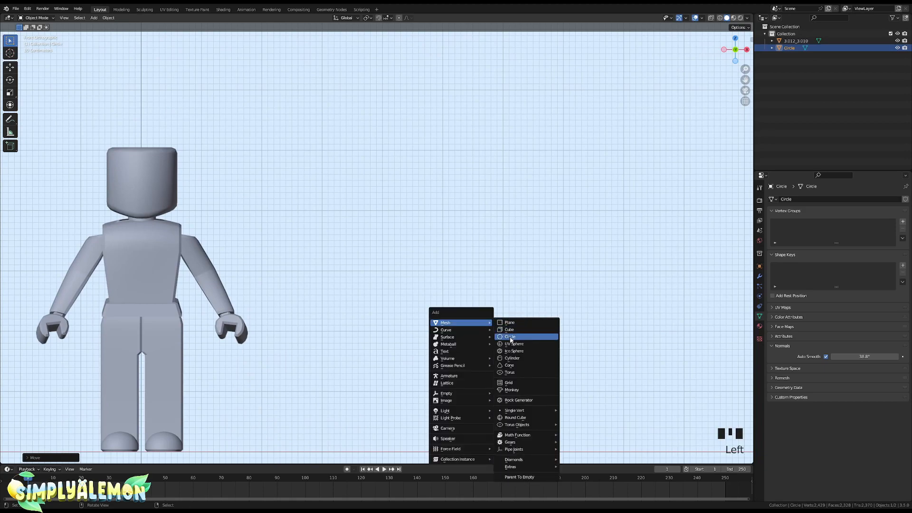
click(509, 336)
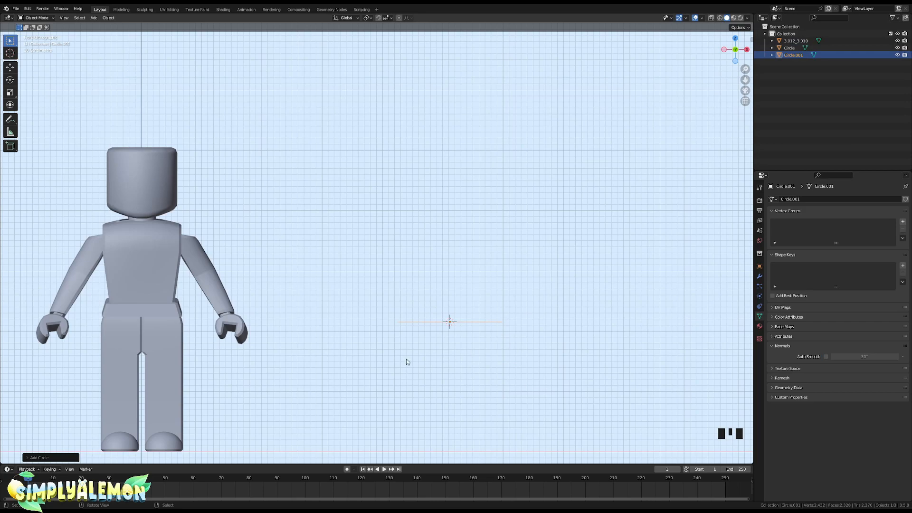
mouse_move(140, 320)
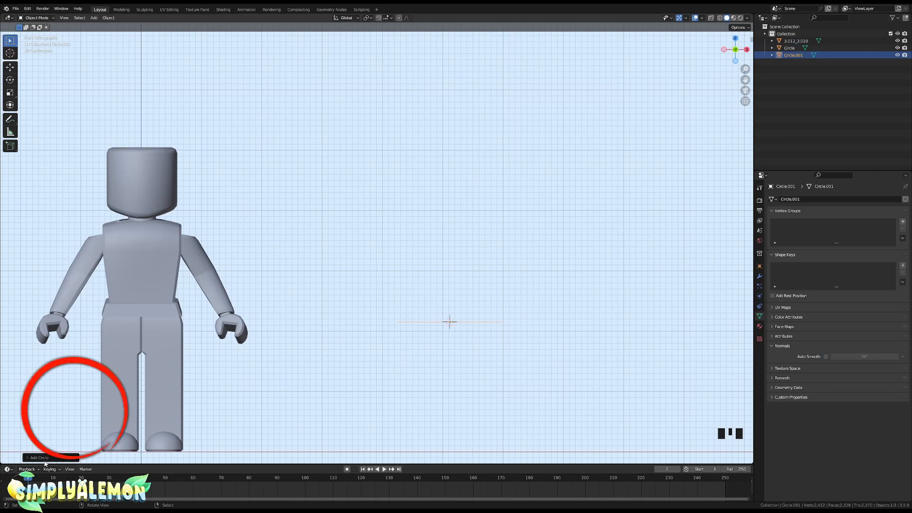
click(38, 457)
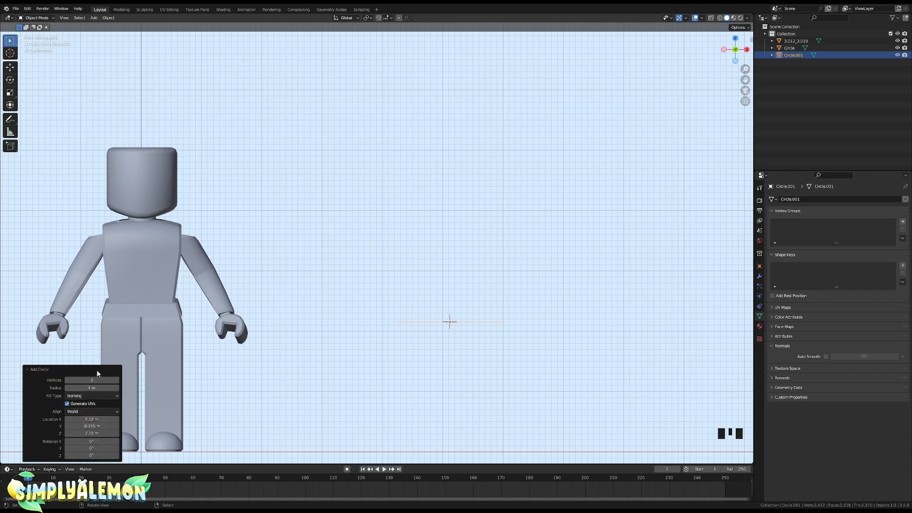
click(92, 380)
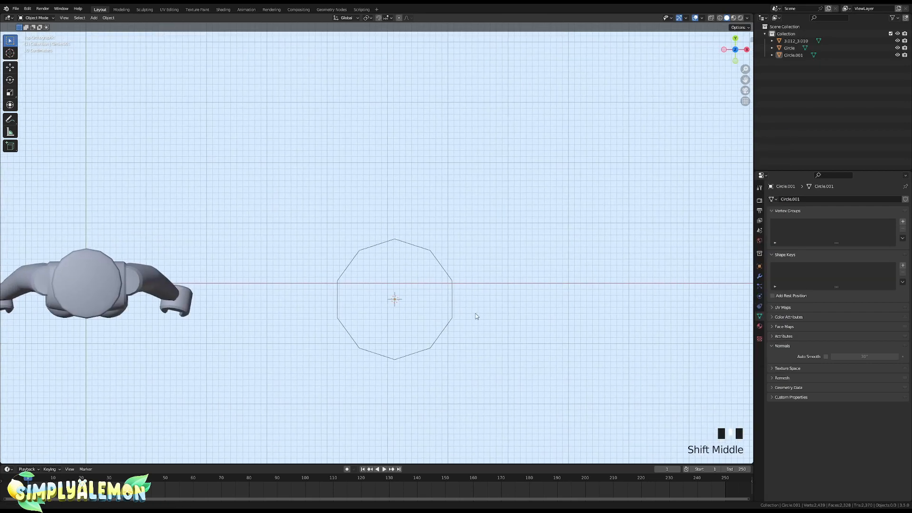
Step: Enter Edit Mode on the circle and begin scaling its alternate vertices
scroll(up, 3)
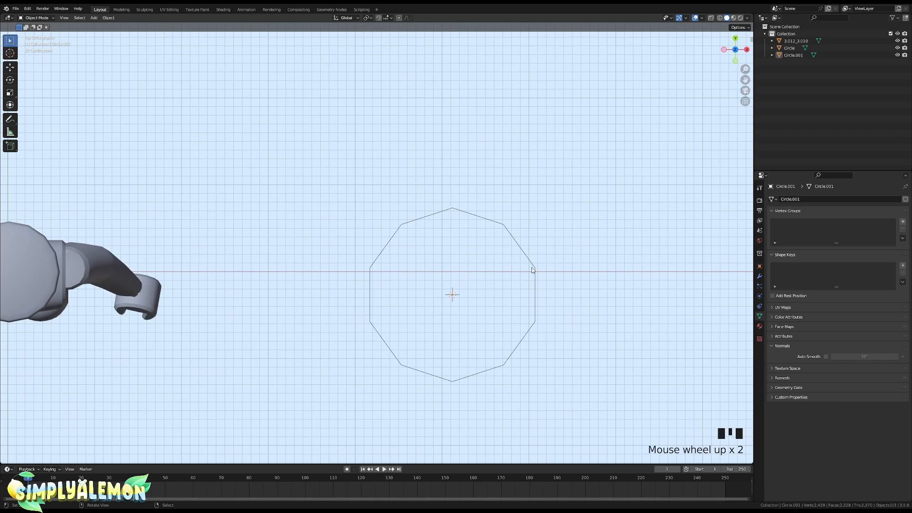
key(Tab)
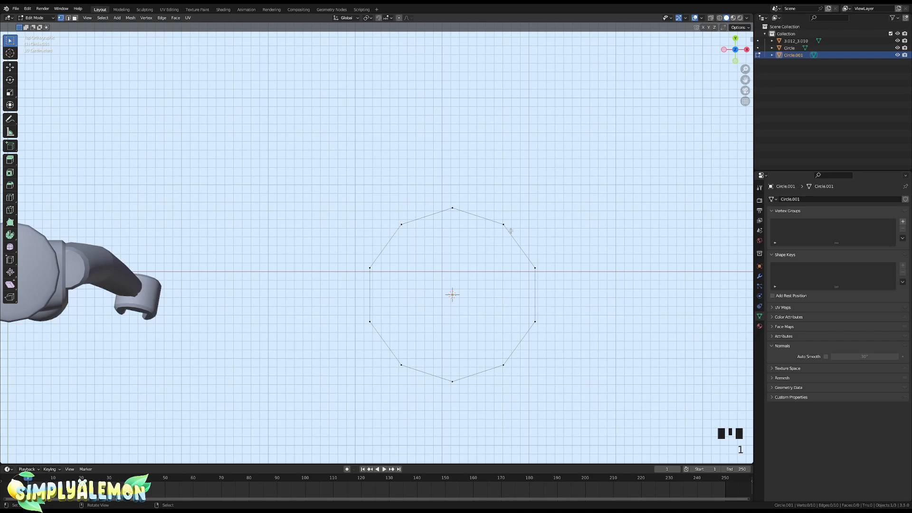
mouse_move(400, 230)
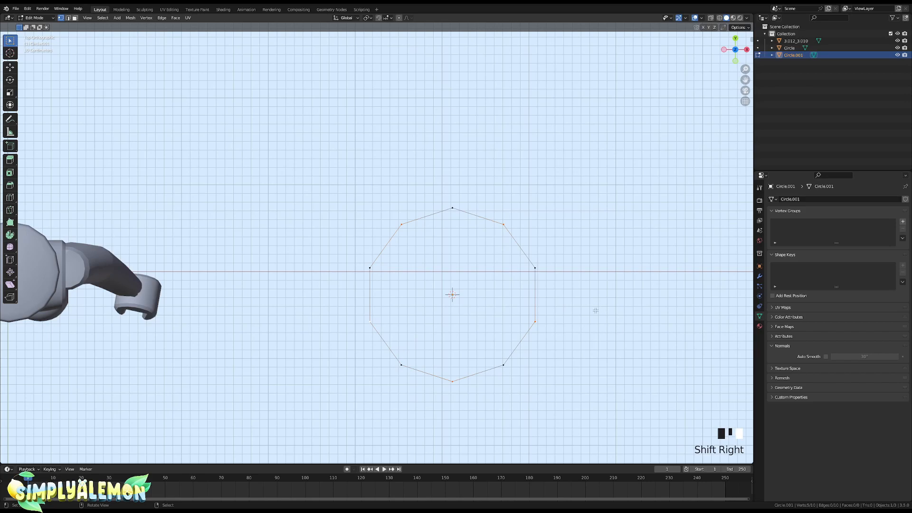
key(s)
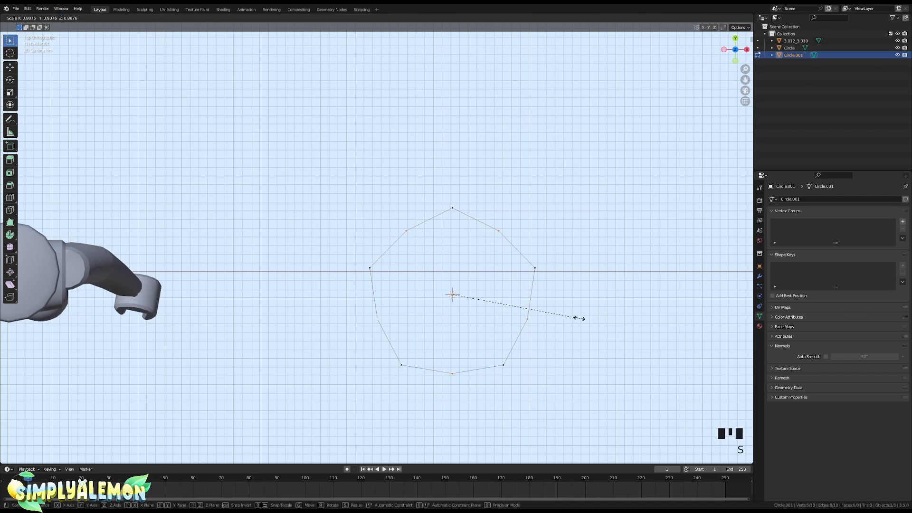
Step: Pull the alternate vertices inward to form a five-point star and bevel its corners
drag(578, 318, 506, 310)
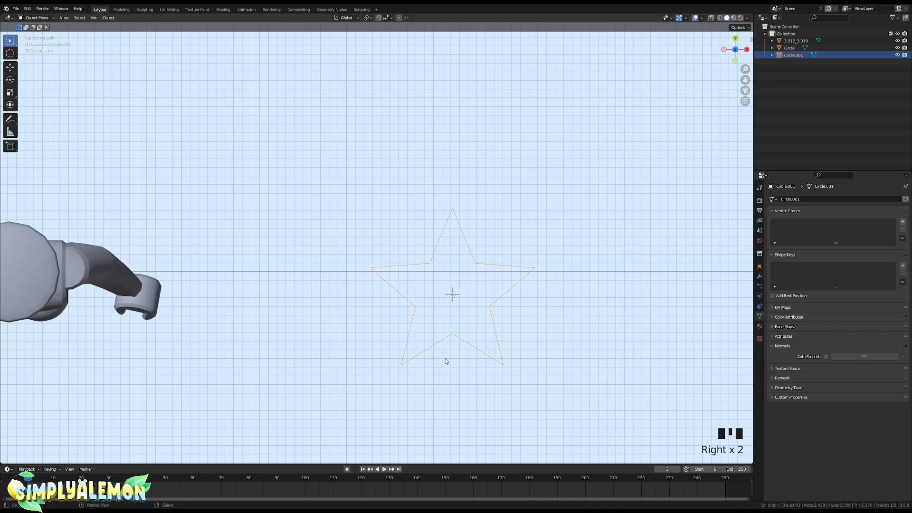
key(Tab)
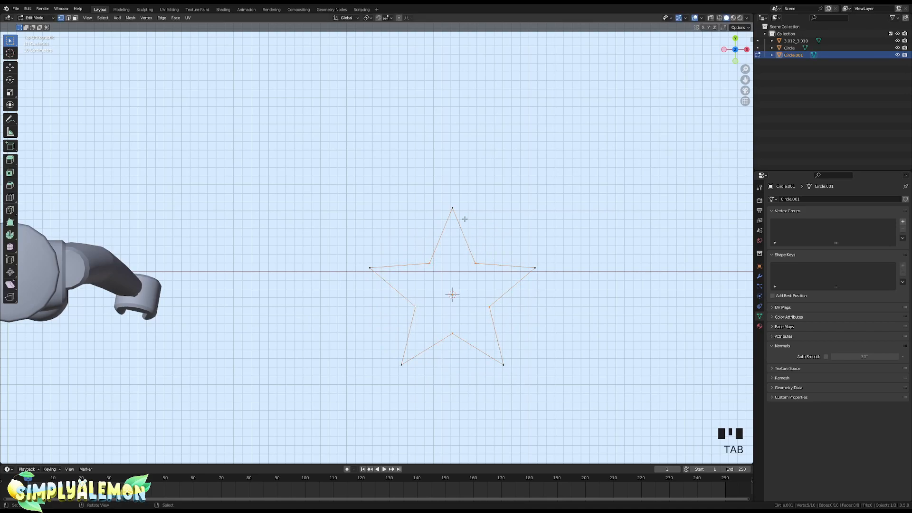
click(402, 358)
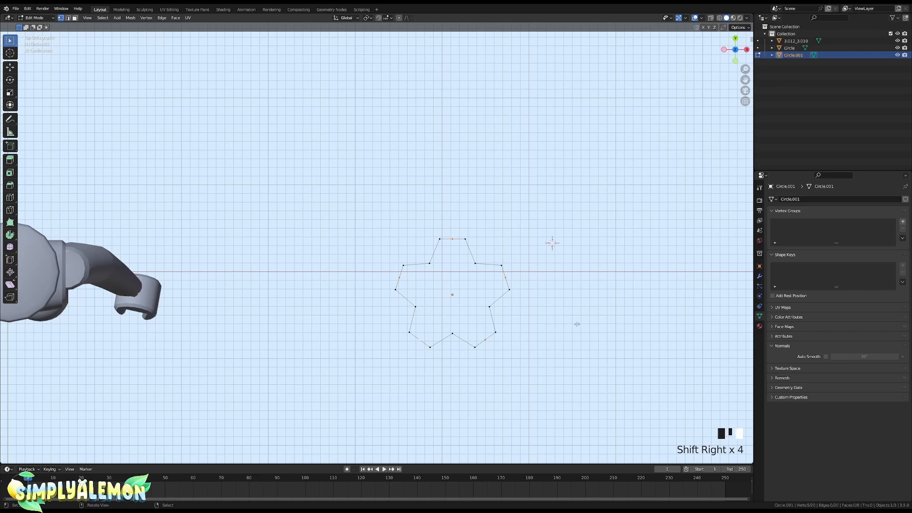
Step: Finish shaping the rounded star outline and realign to a top-down view
key(s)
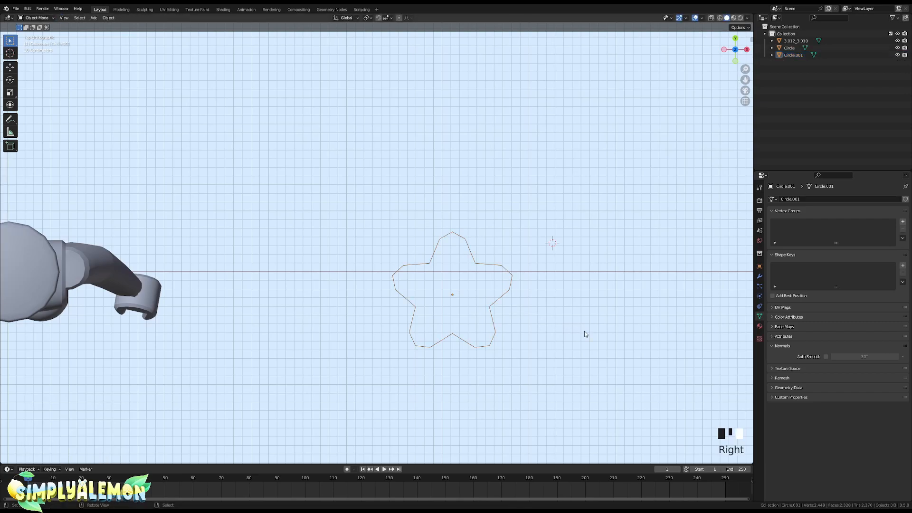
key(`)
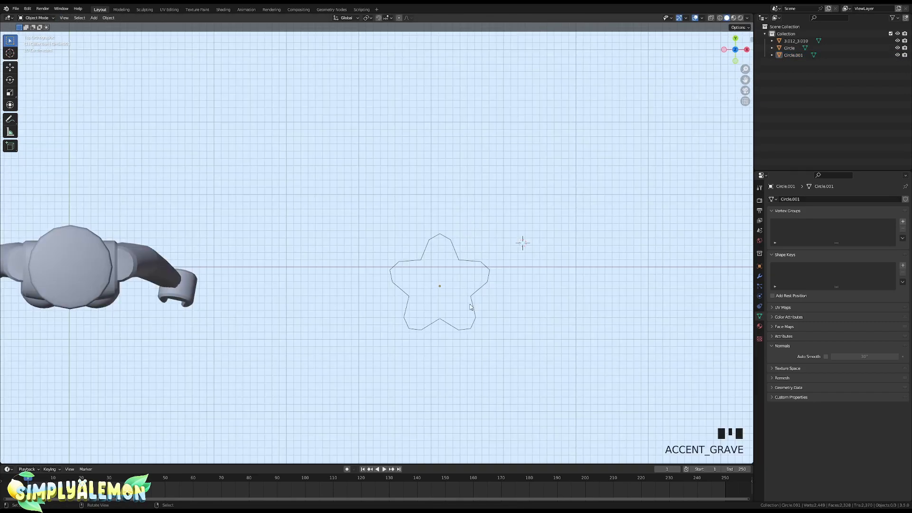
mouse_move(467, 308)
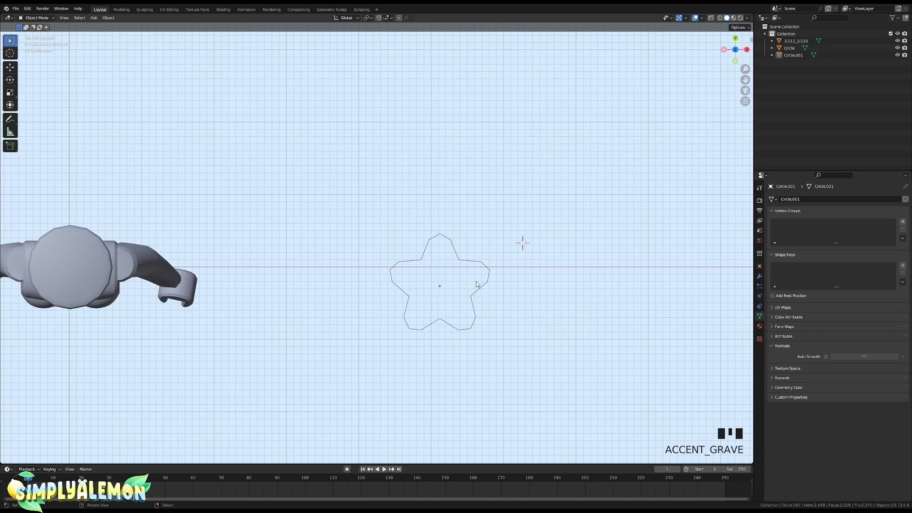
Step: Re-enter Edit Mode on the star to fill, extrude and UV-map it
key(Tab)
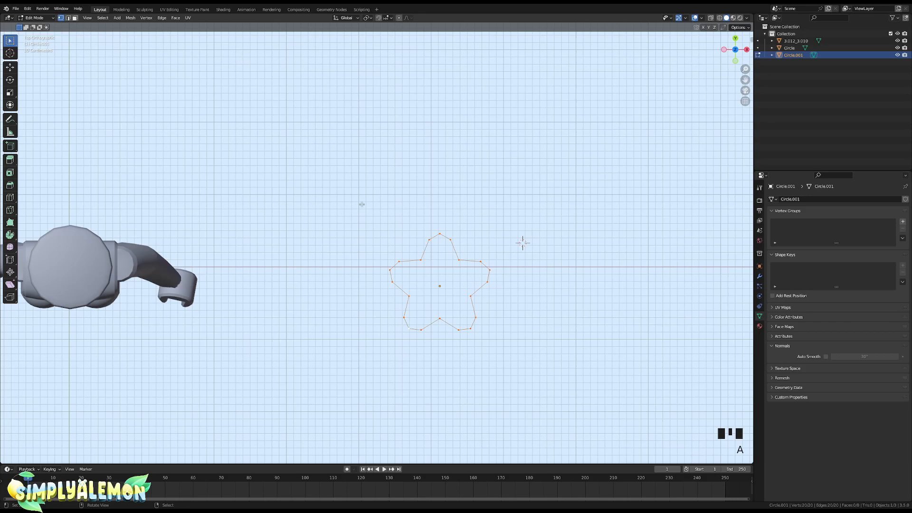
mouse_move(337, 221)
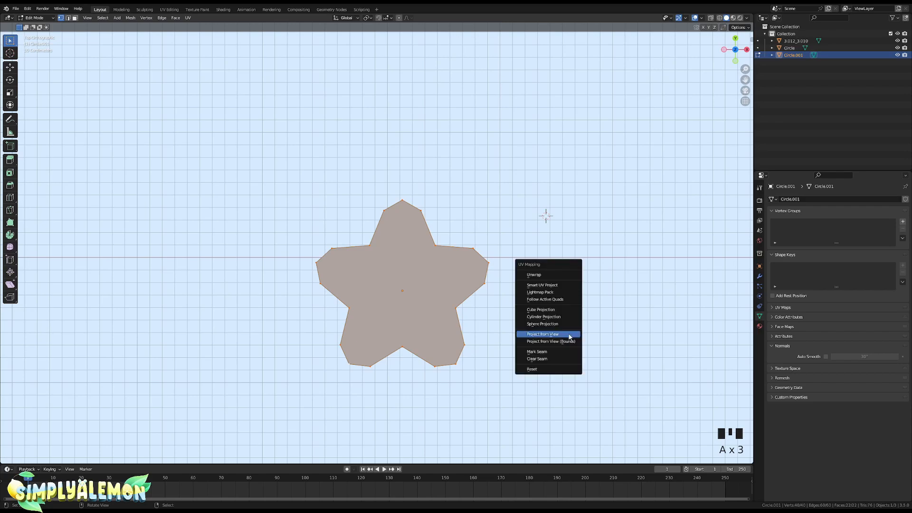
Step: Project the star's UVs from the current view and return to the Layout workspace
click(540, 334)
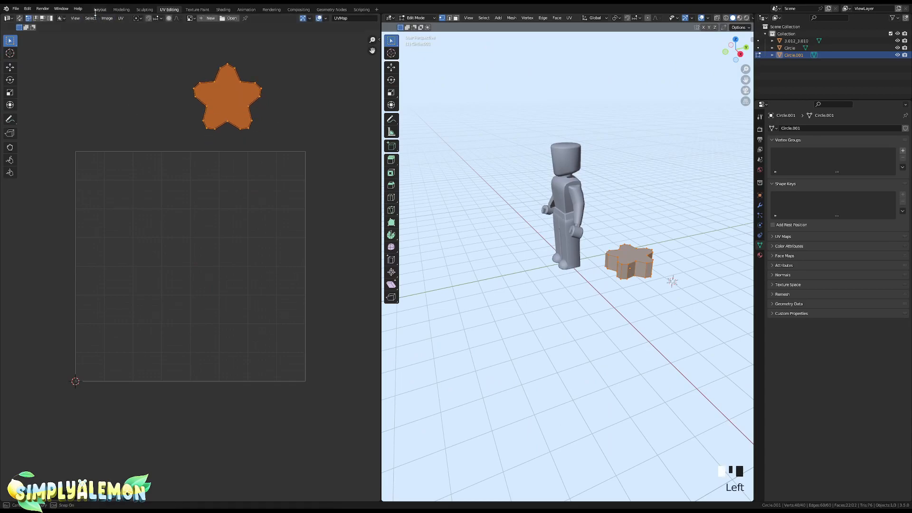
click(100, 8)
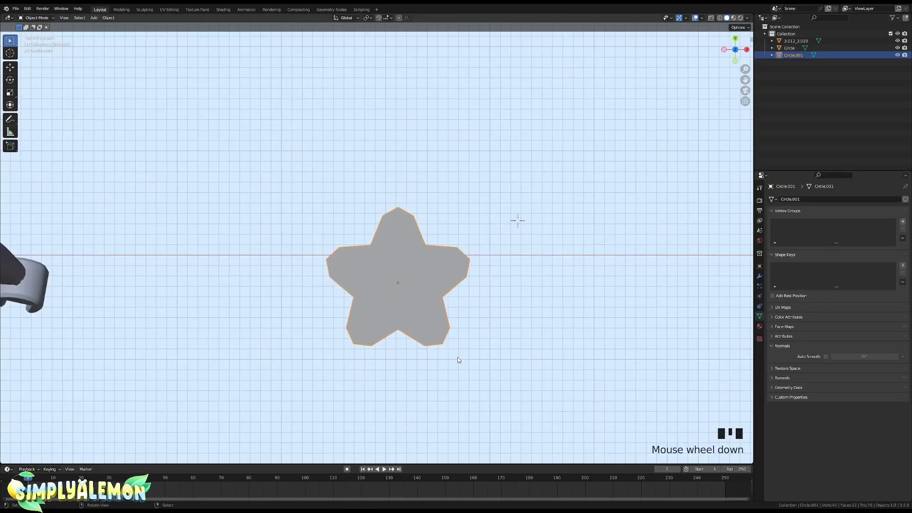